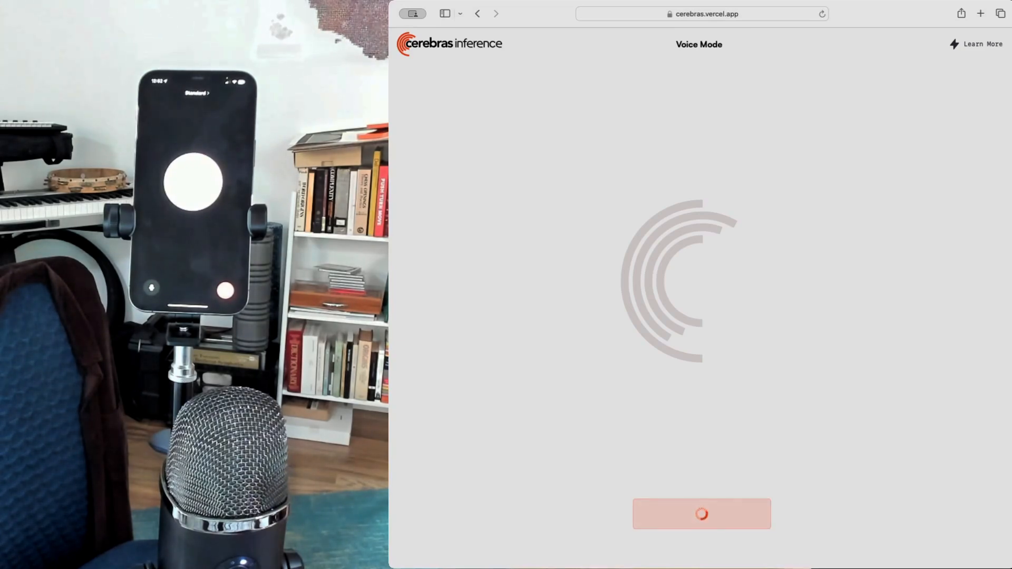
Step: Start the live voice session so the assistant listens through the microphone
click(702, 513)
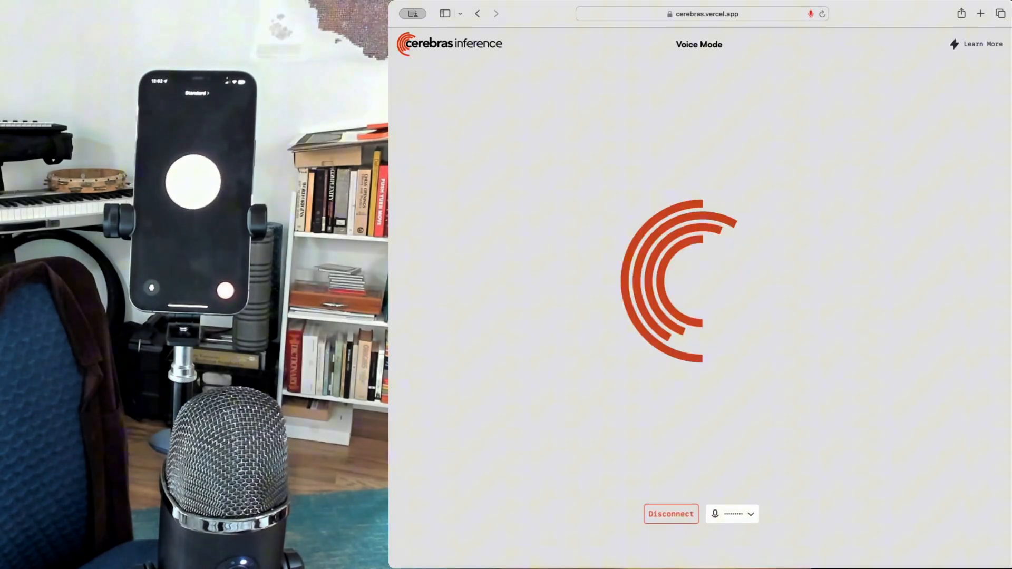